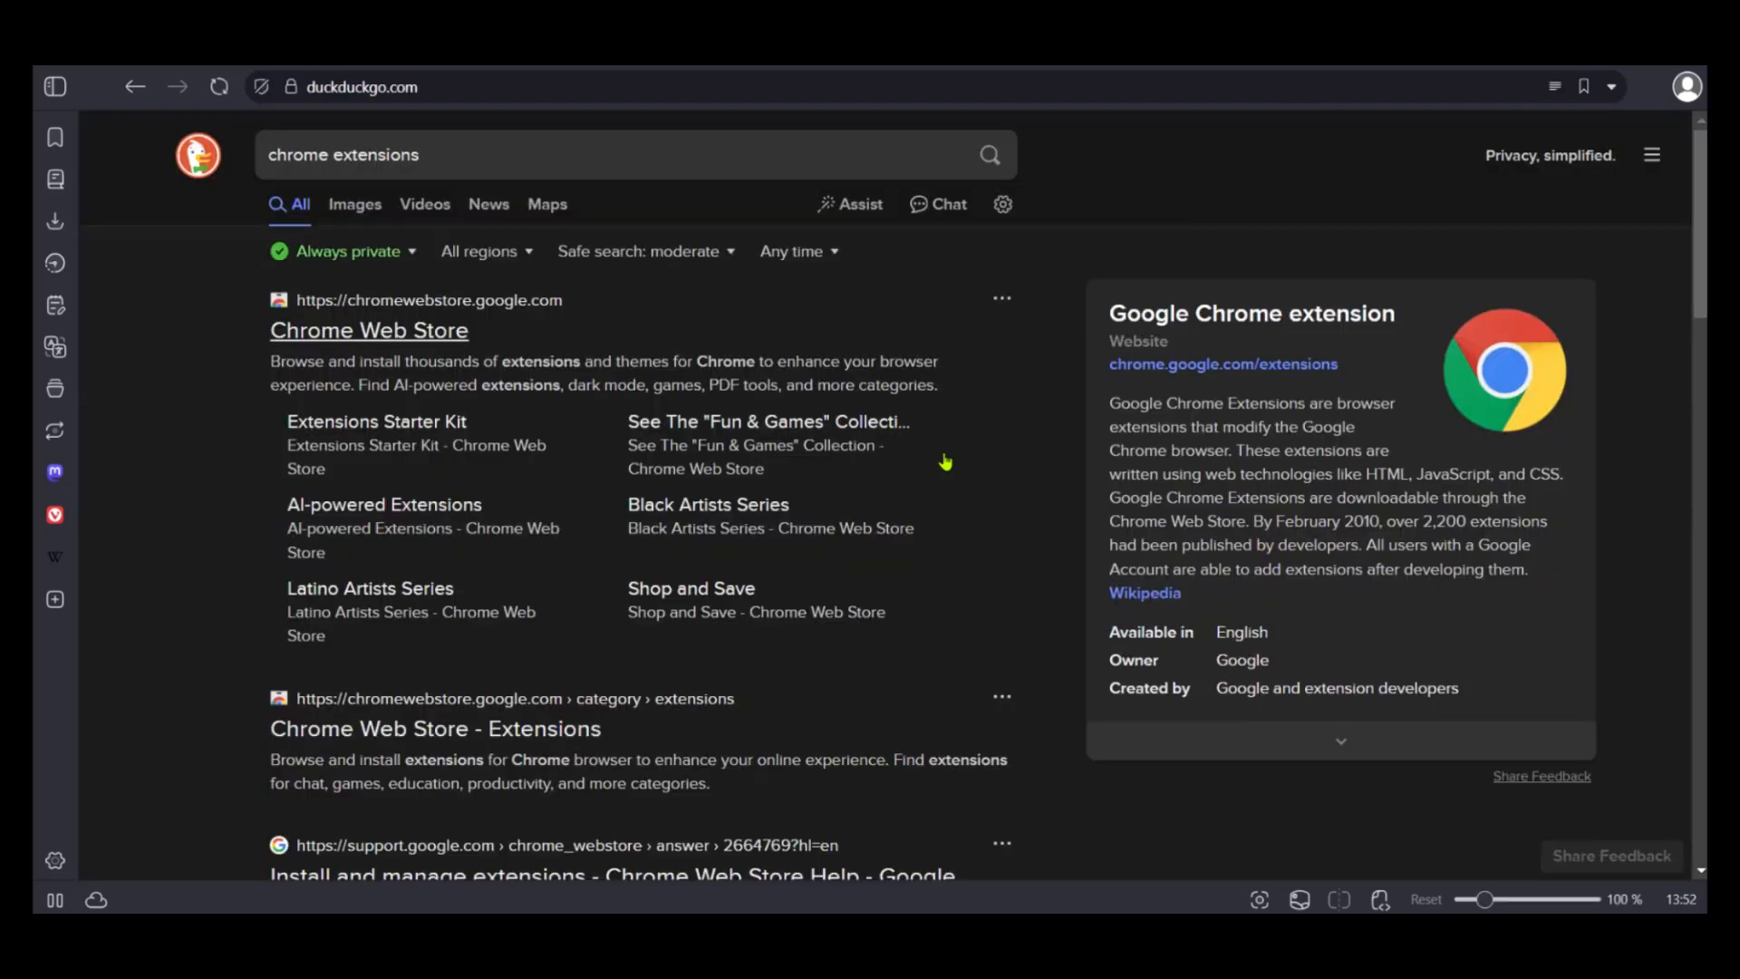
pyautogui.moveTo(355, 330)
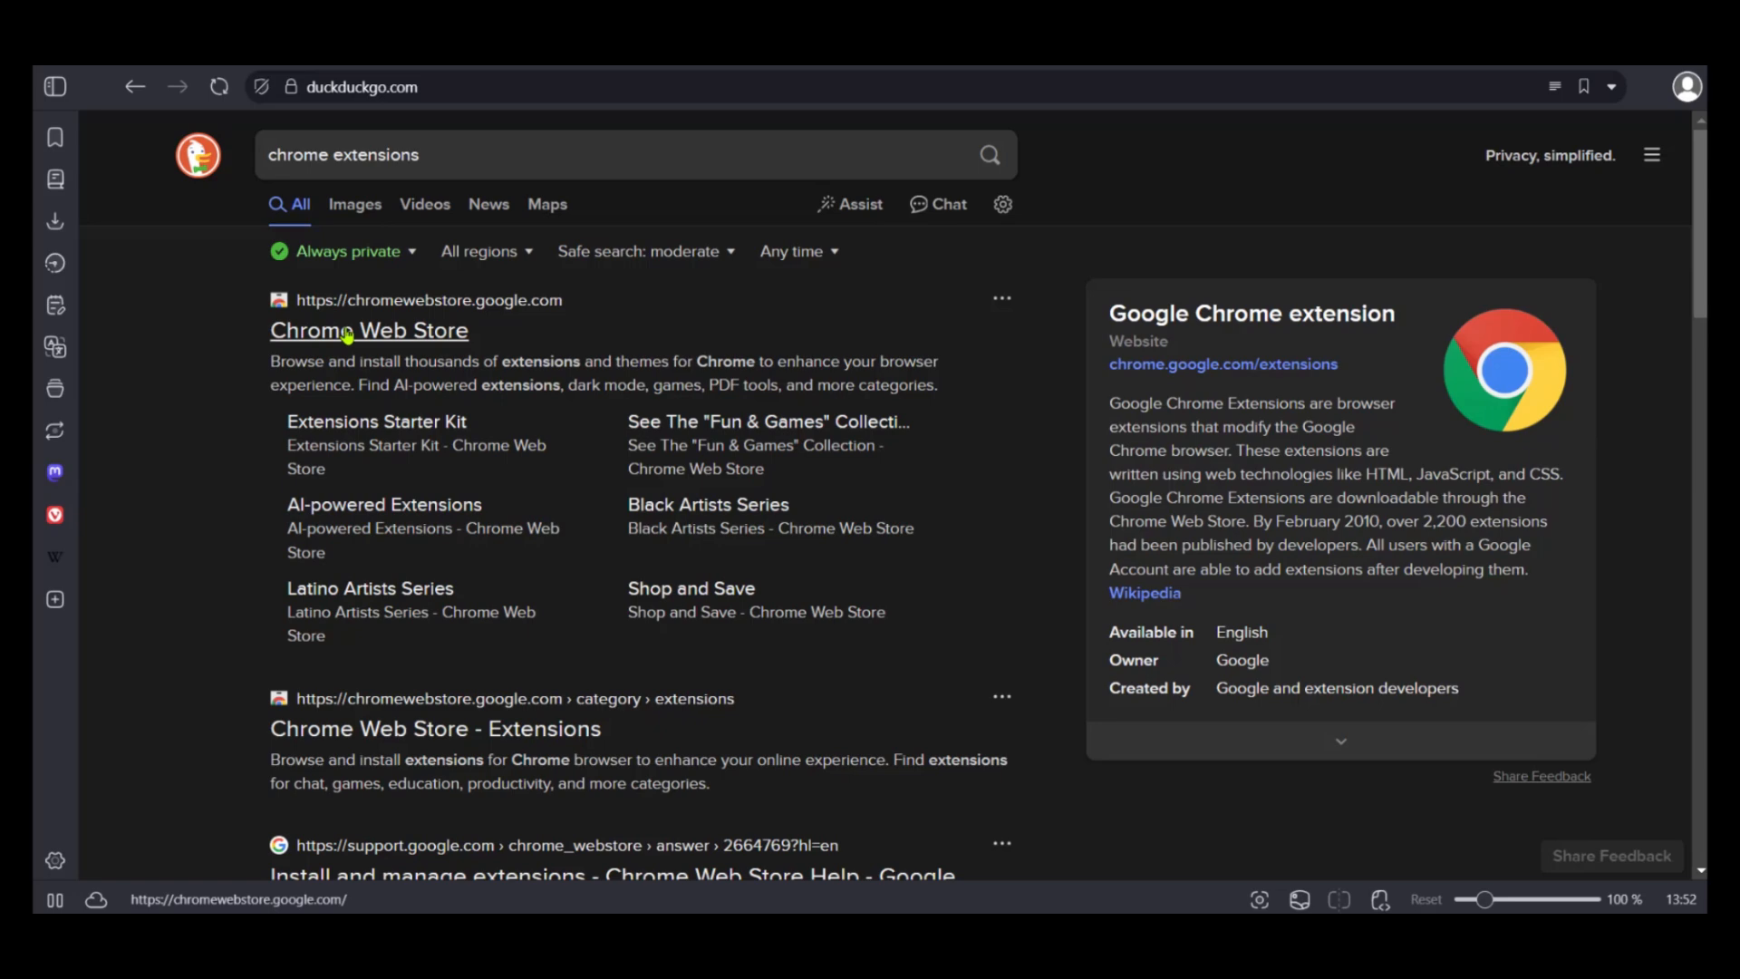
# Reach the Chrome Web Store from the DuckDuckGo search results
pyautogui.click(368, 330)
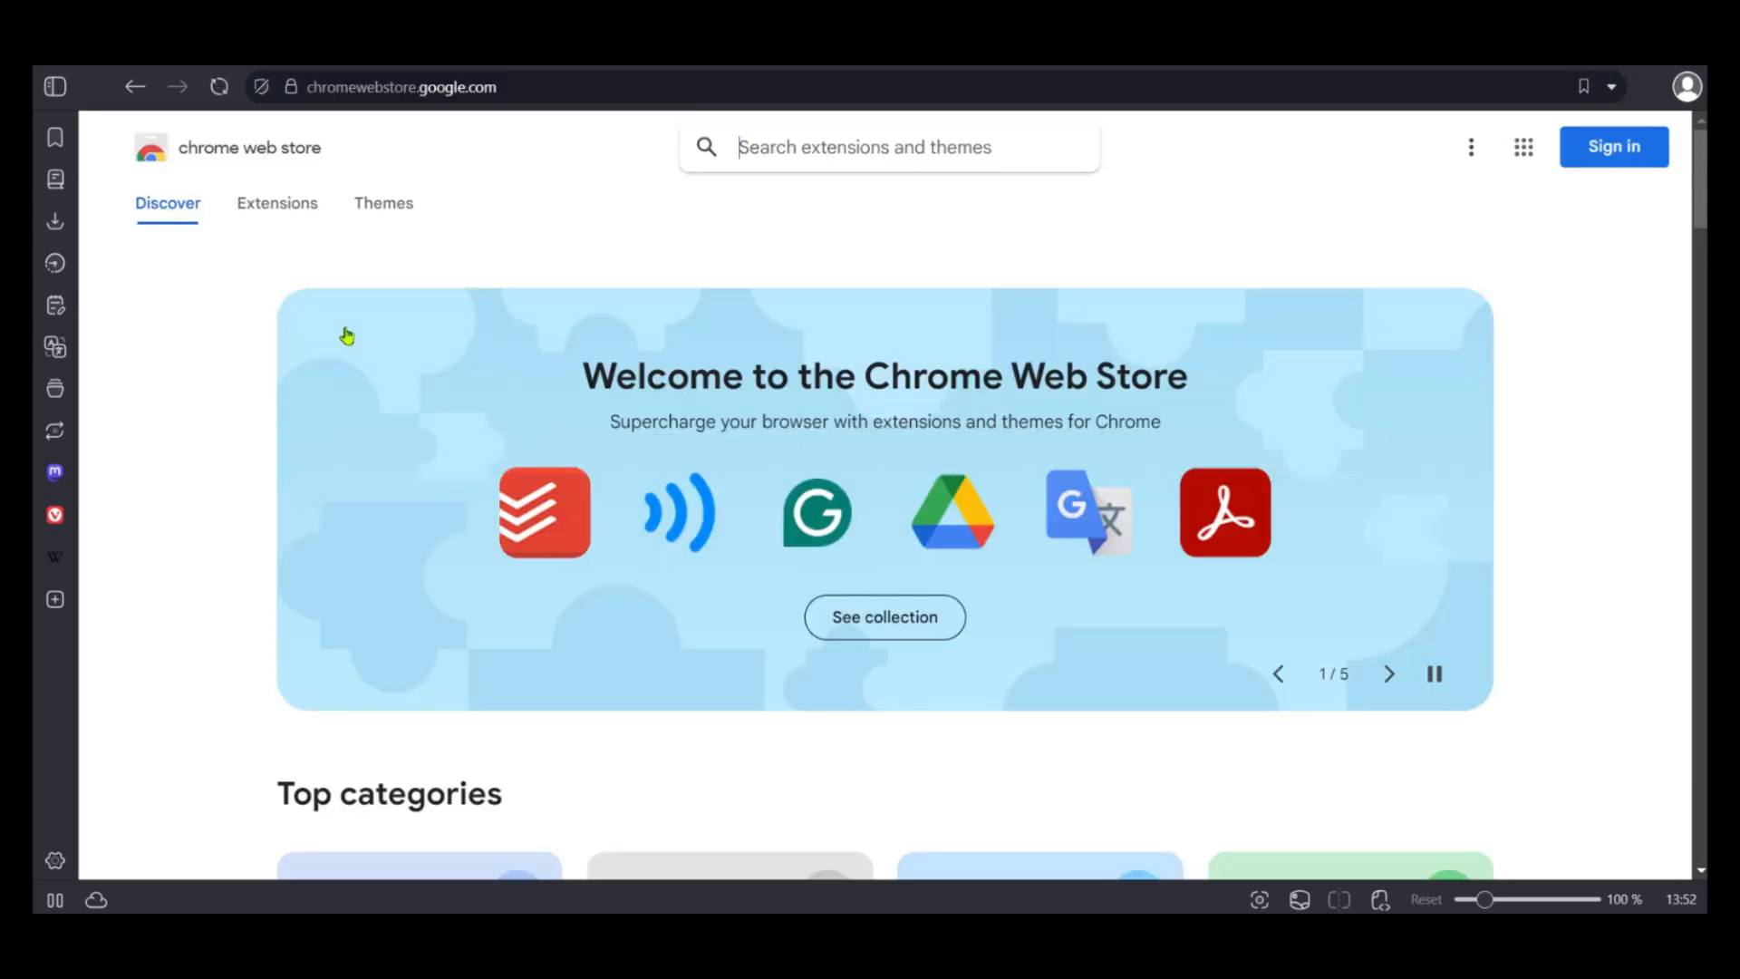
pyautogui.moveTo(383, 316)
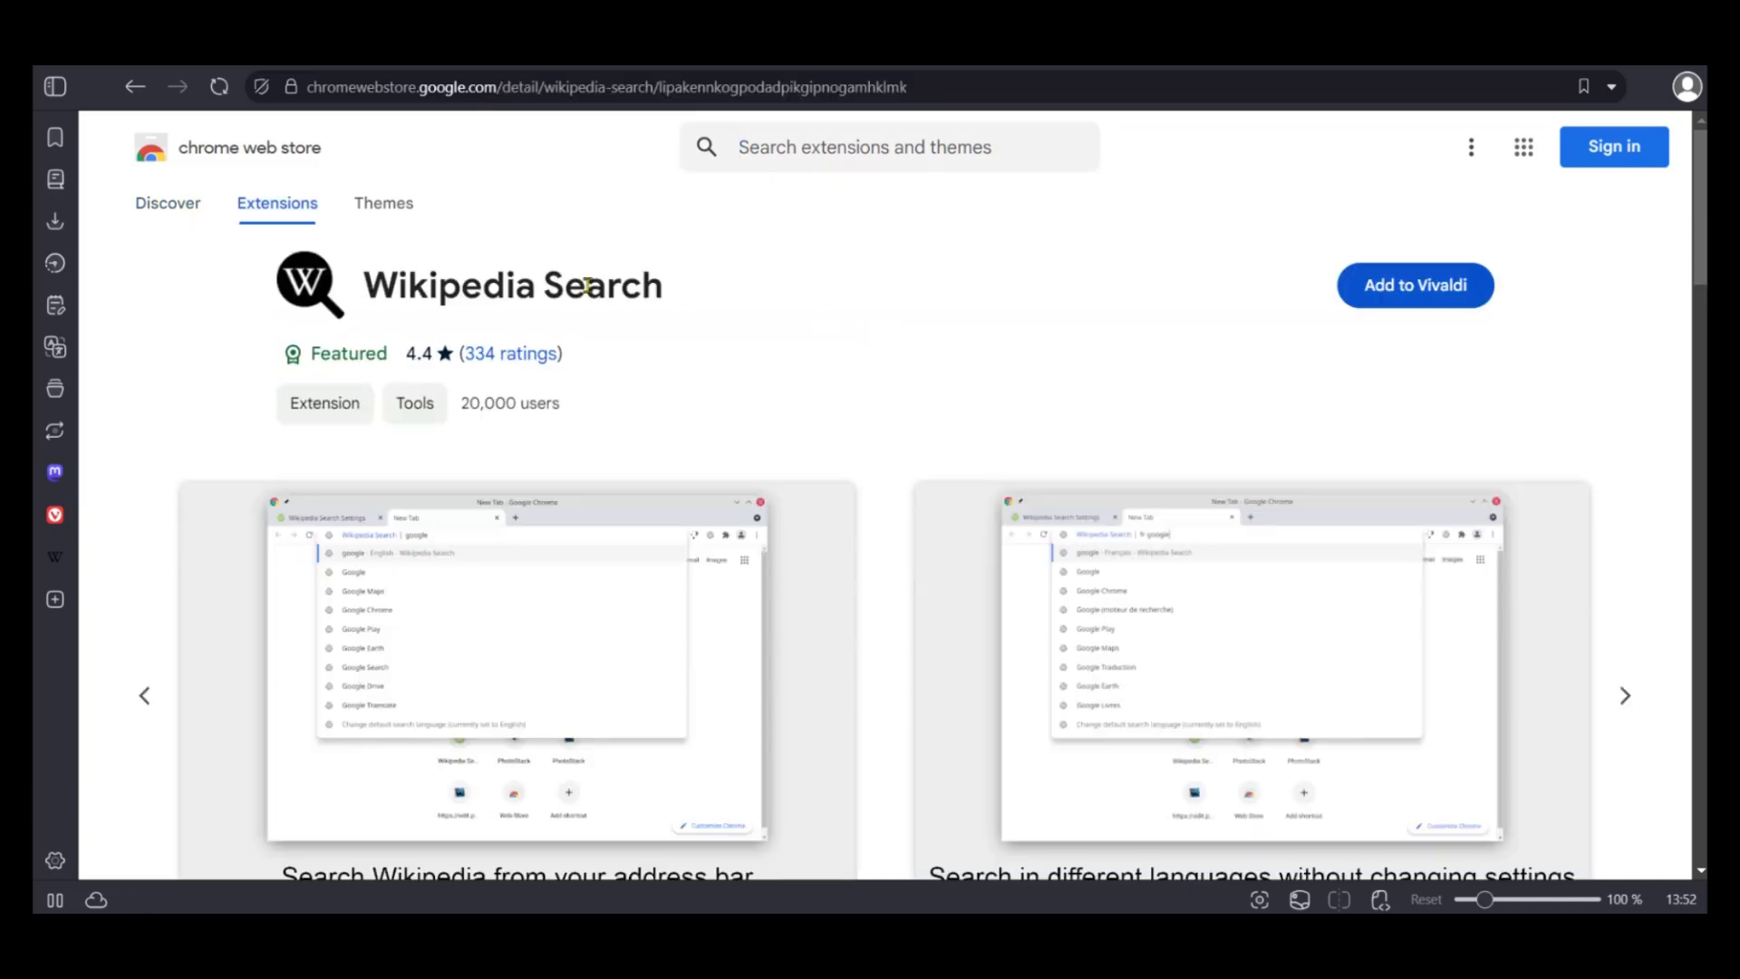
pyautogui.moveTo(535, 287)
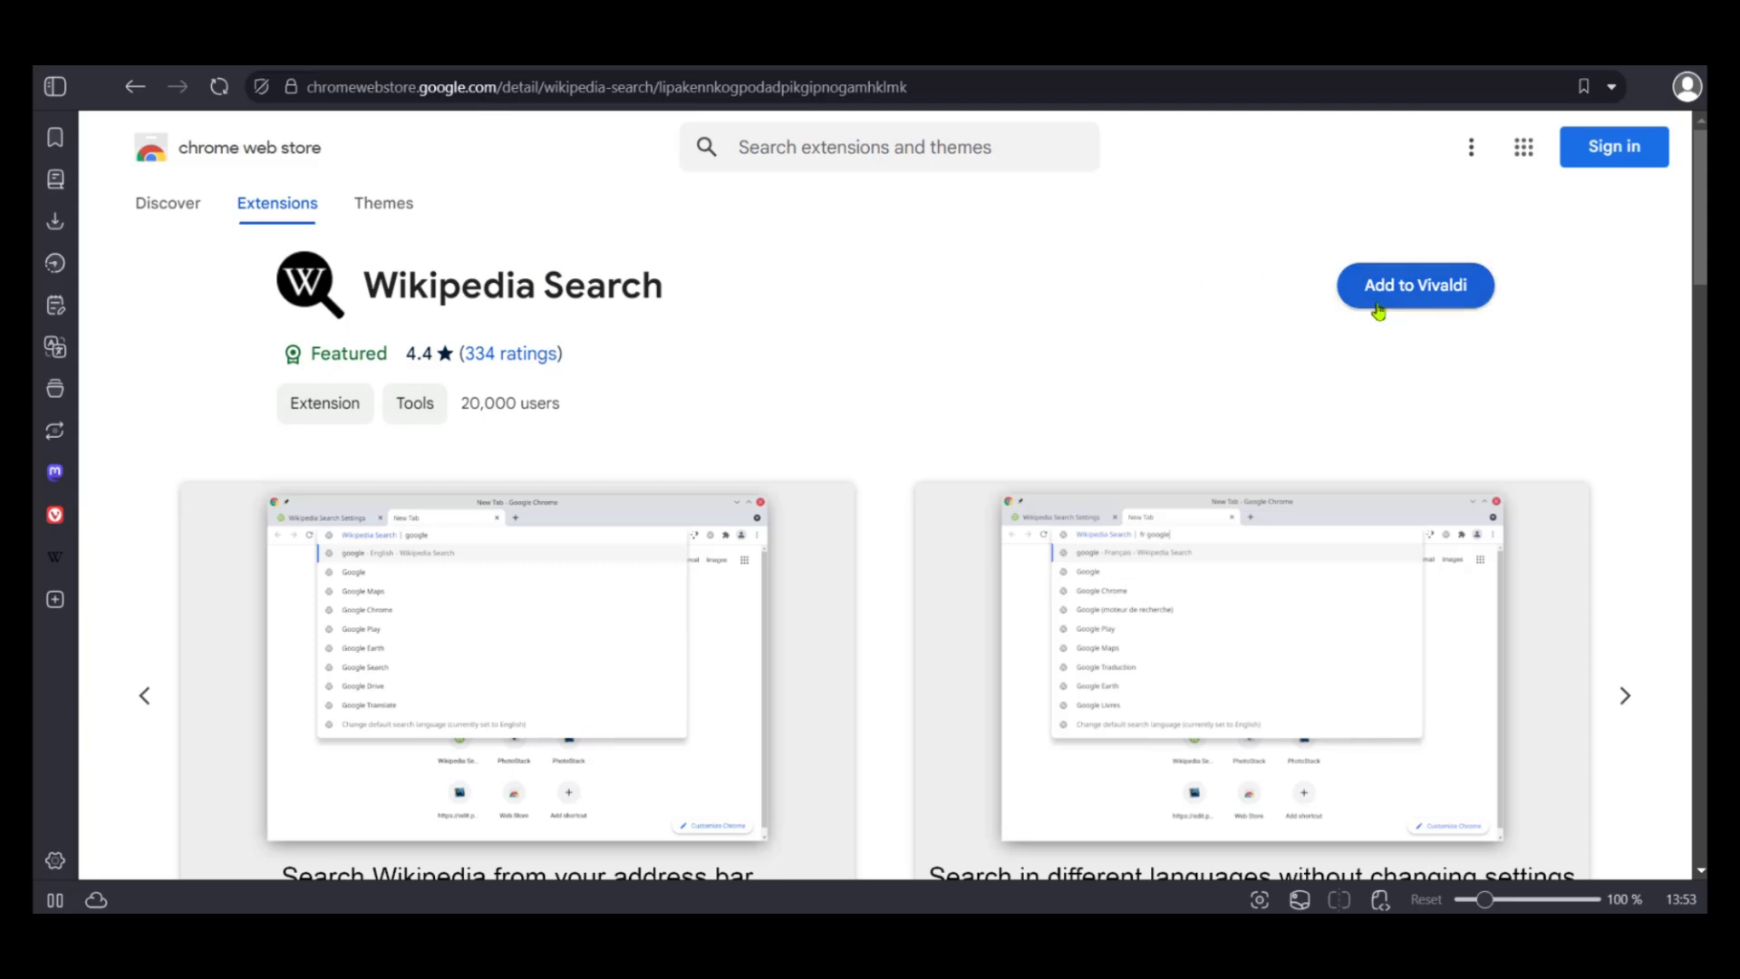
pyautogui.moveTo(1441, 308)
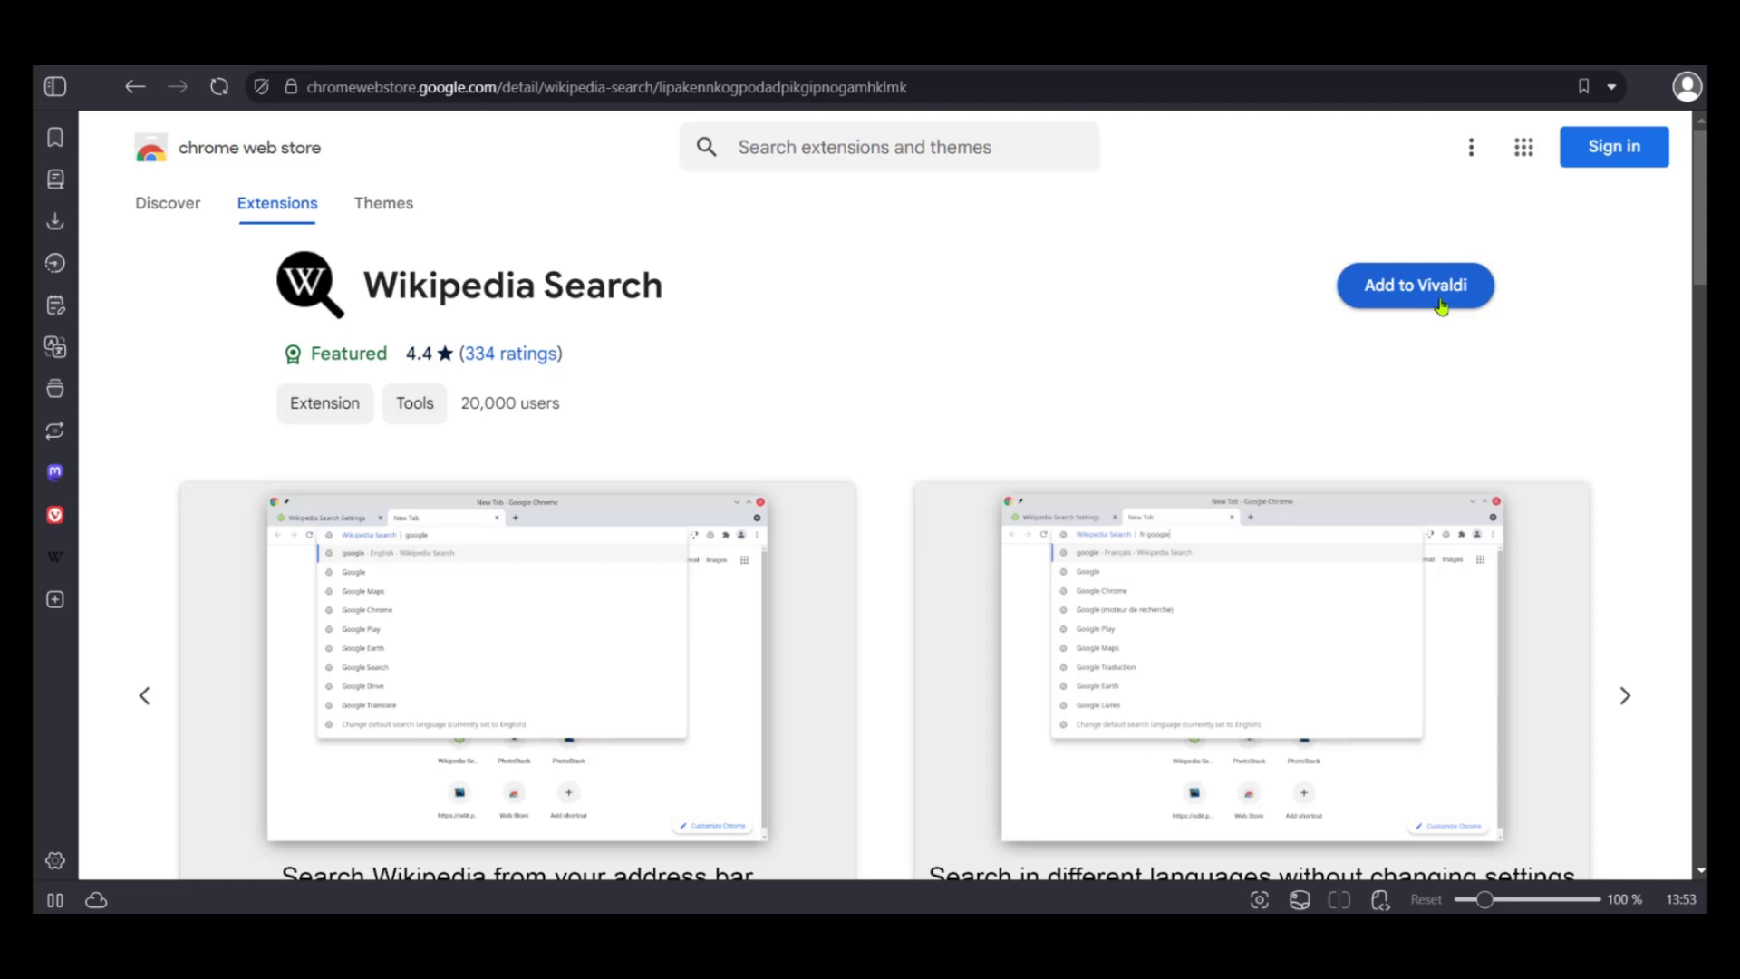
# Add the Wikipedia Search extension to Vivaldi and confirm the install
pyautogui.click(1416, 284)
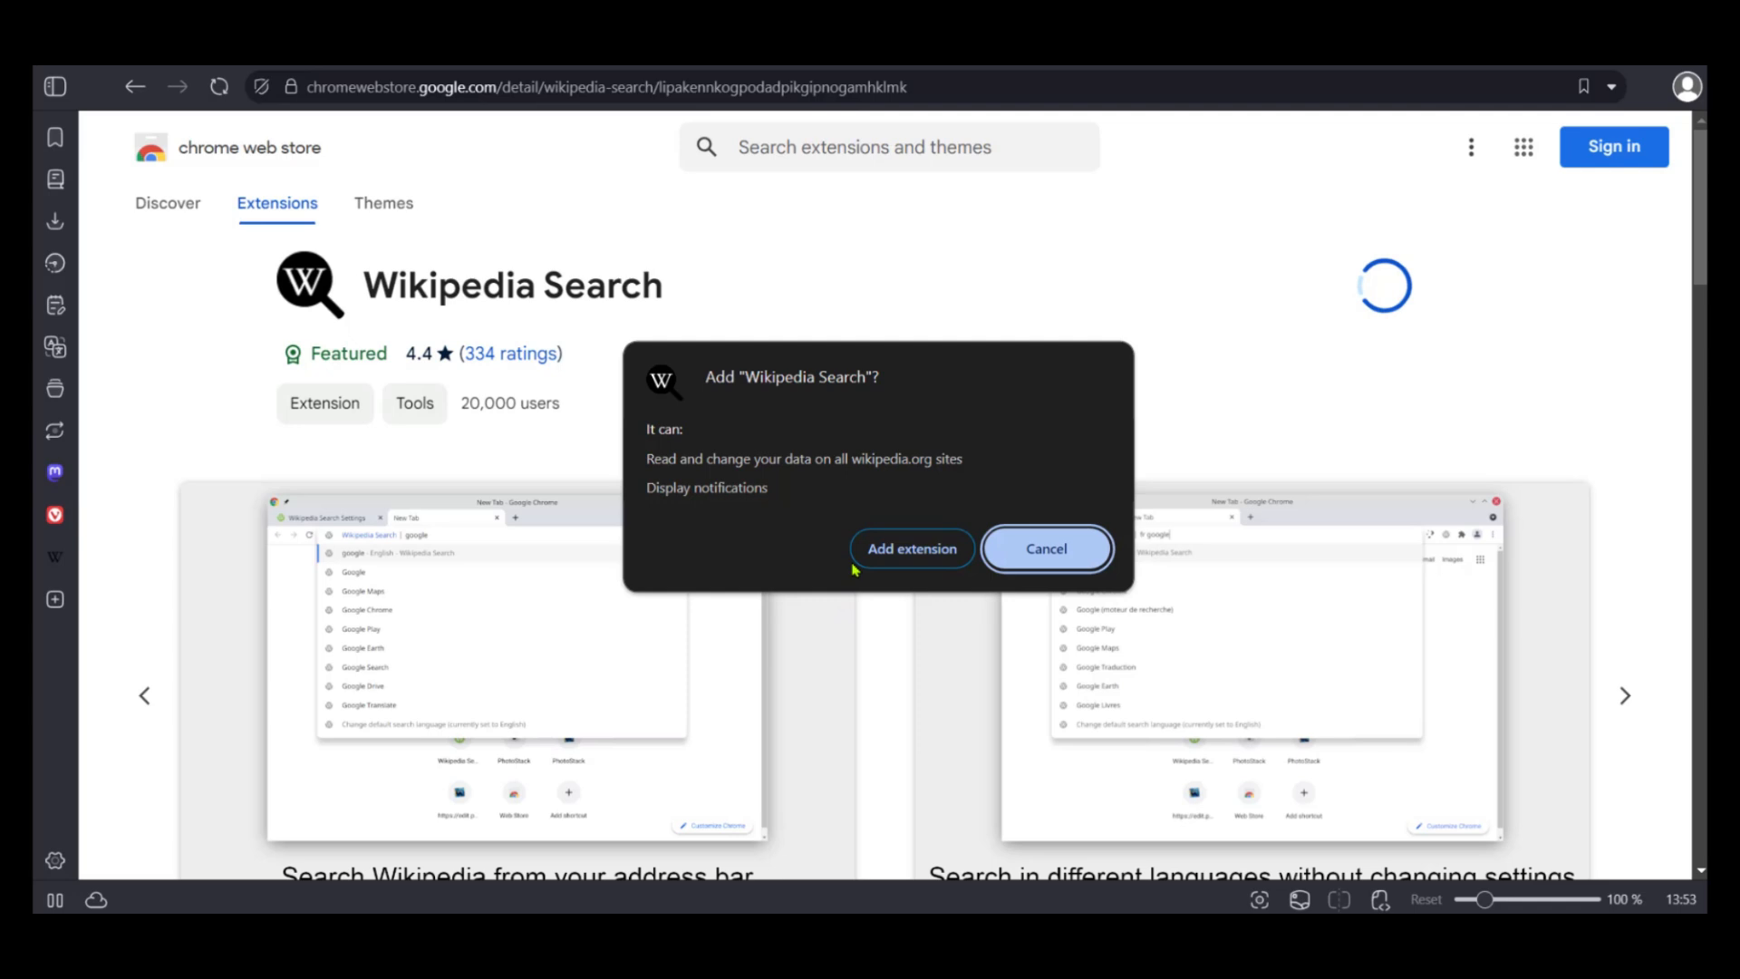
pyautogui.click(912, 548)
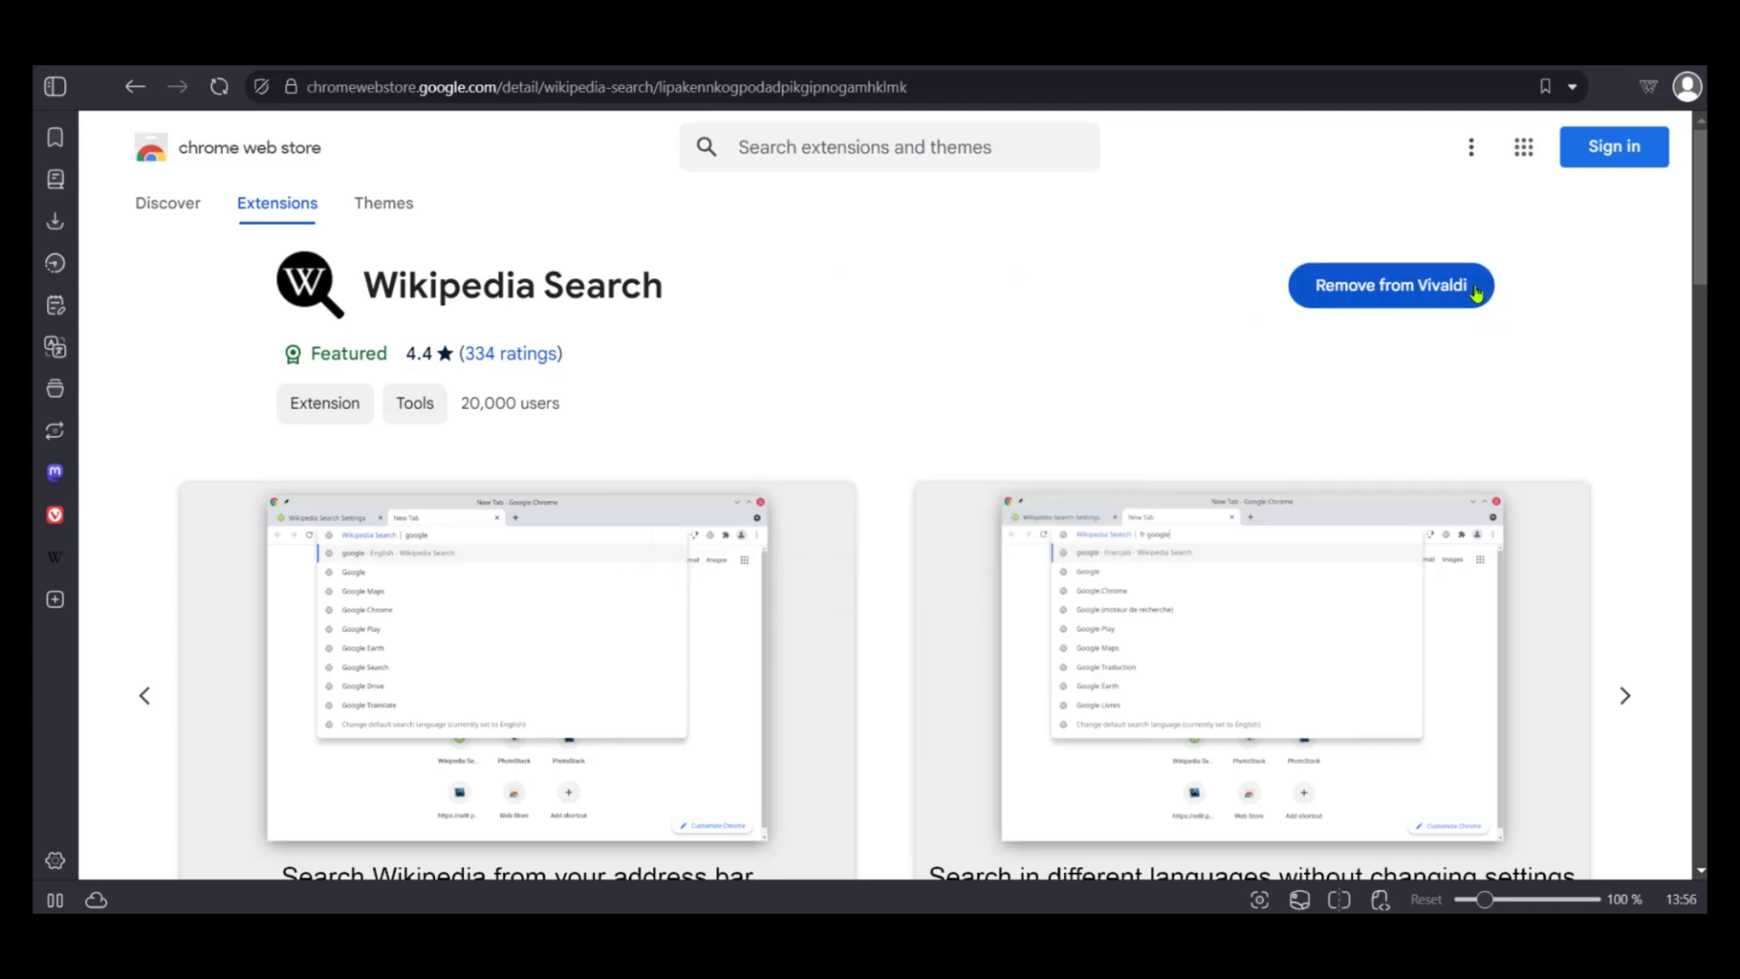
pyautogui.moveTo(1280, 332)
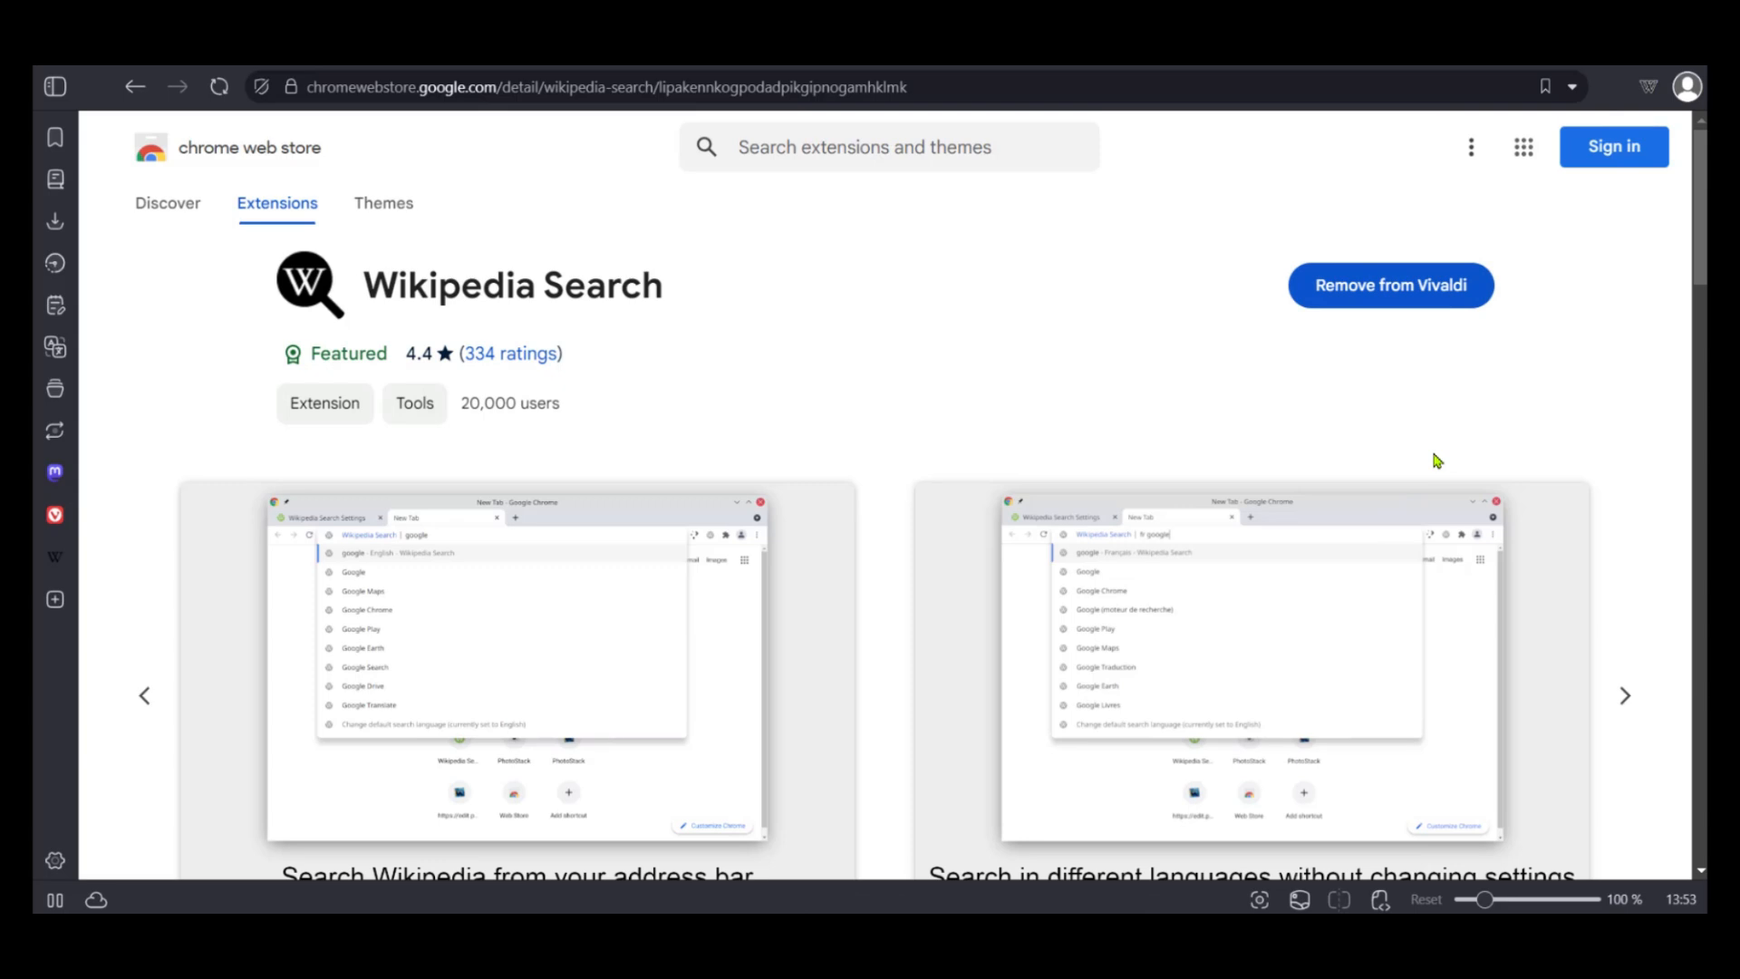
pyautogui.moveTo(1570, 377)
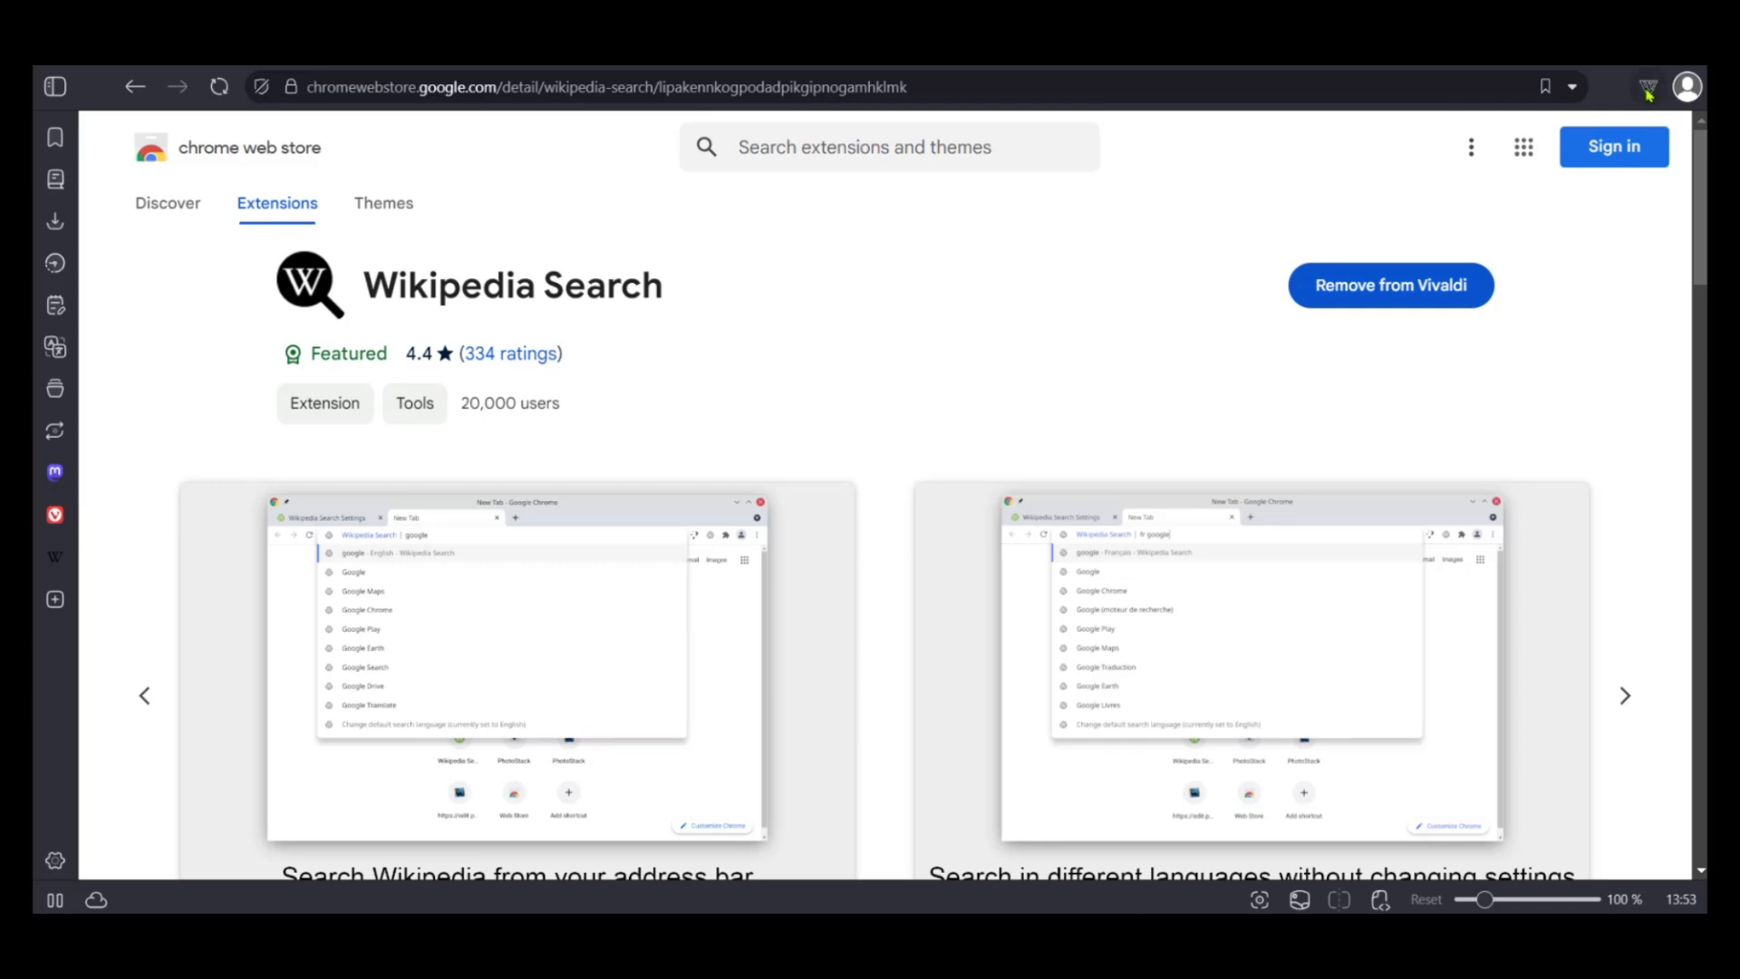
pyautogui.moveTo(1648, 87)
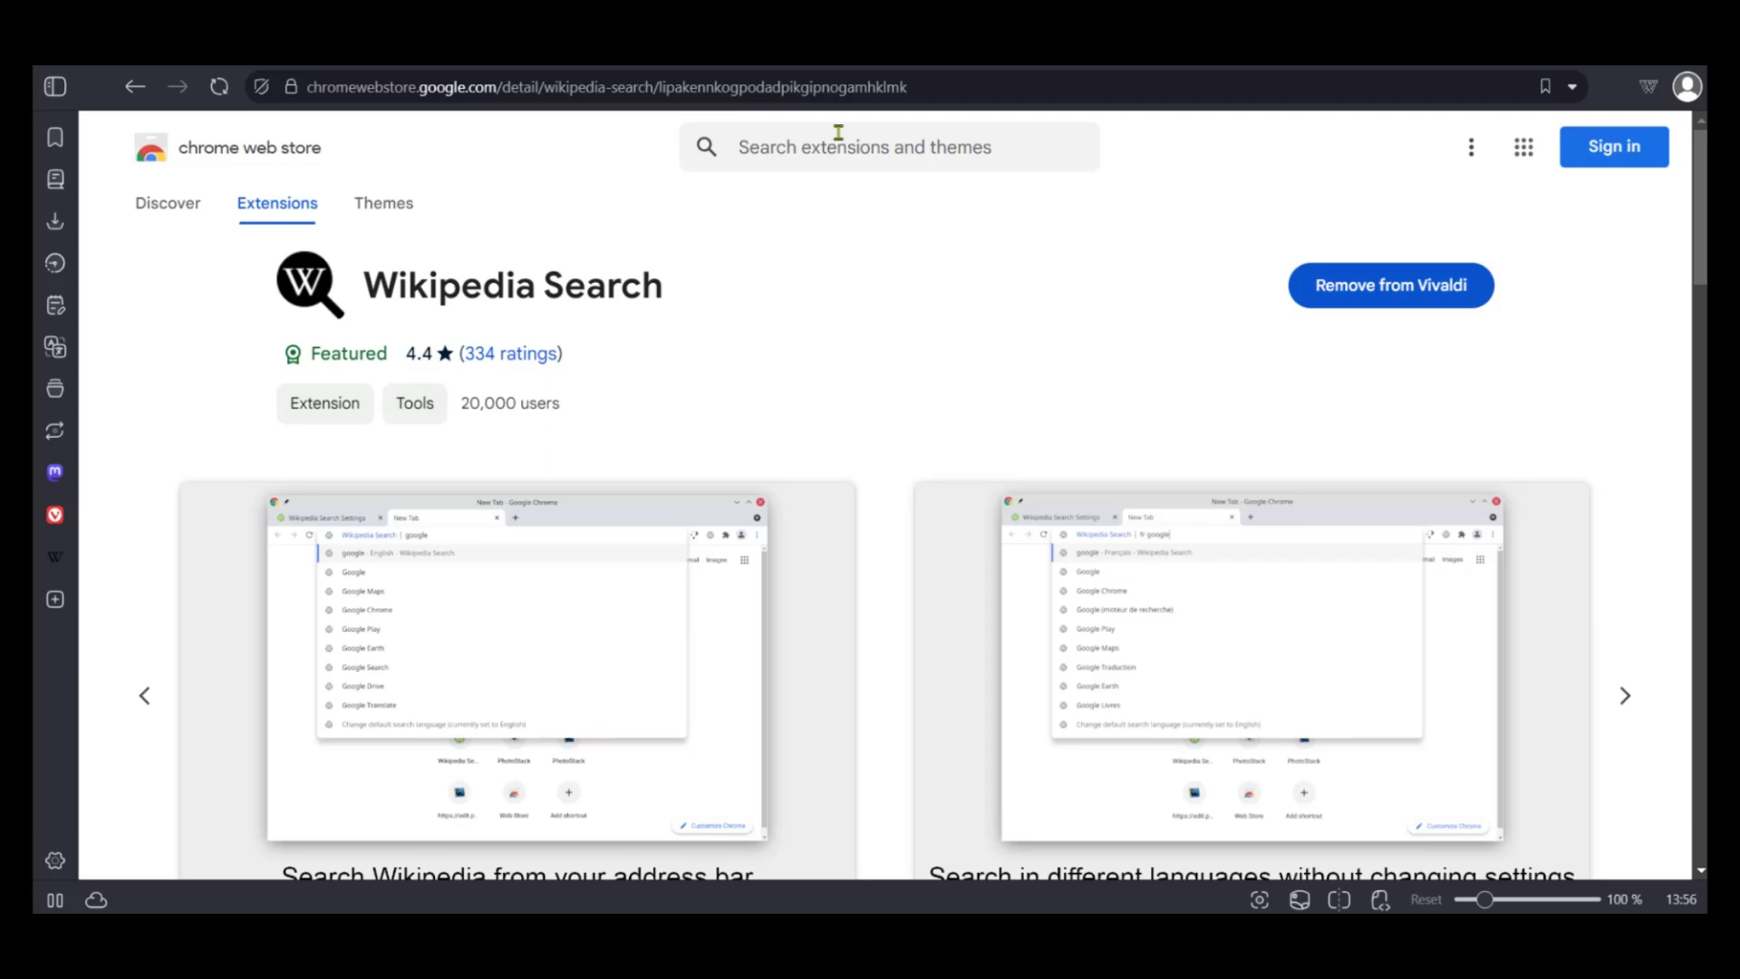
# Search the store for 'vpn' and request adding Browsec VPN to Vivaldi
pyautogui.write('vpn')
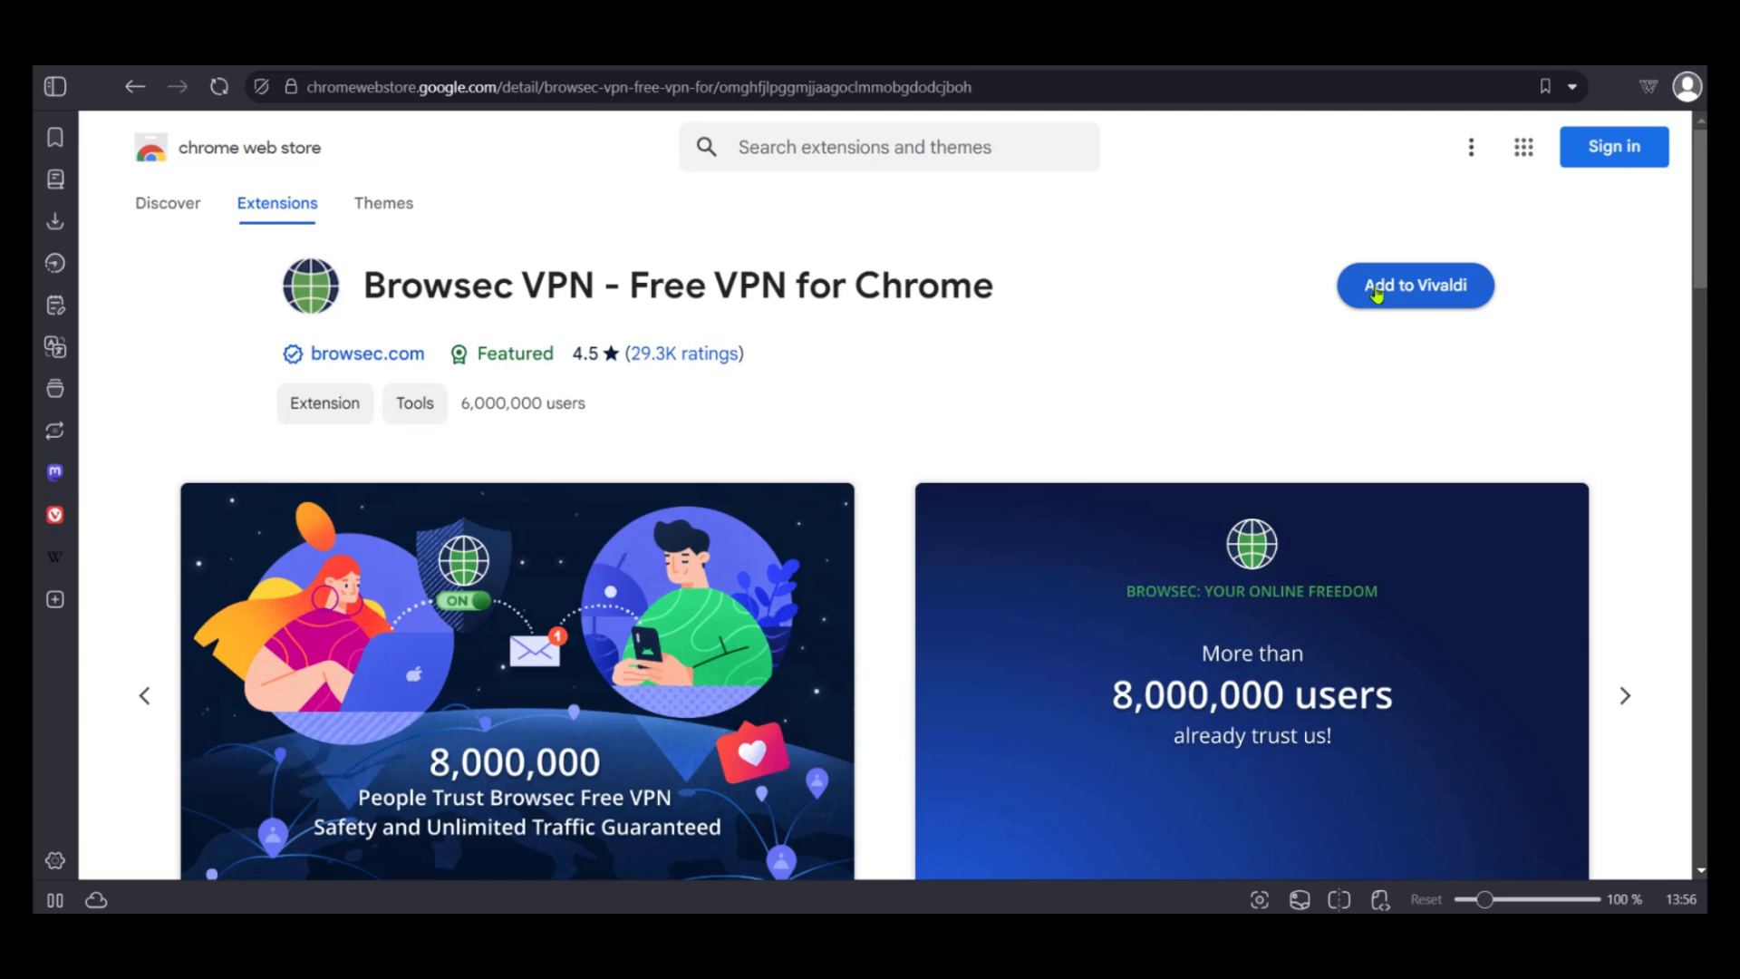
pyautogui.click(1414, 285)
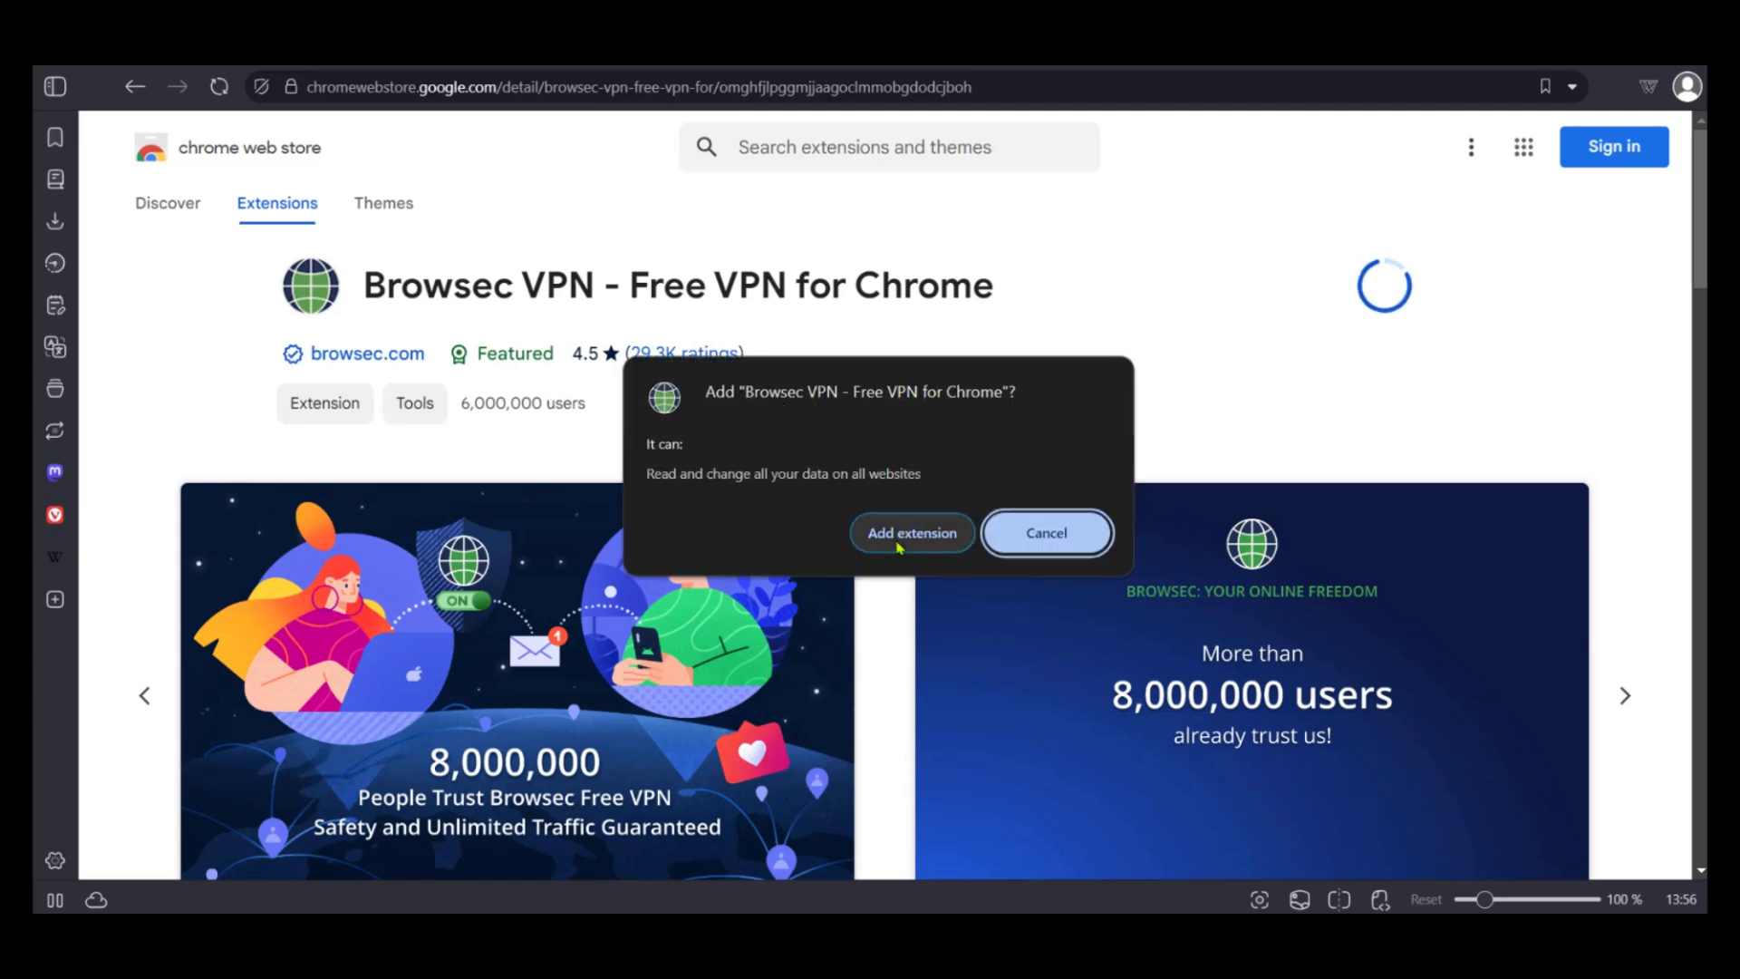
# Confirm the Browsec VPN install and dismiss its post-install prompts
pyautogui.click(912, 533)
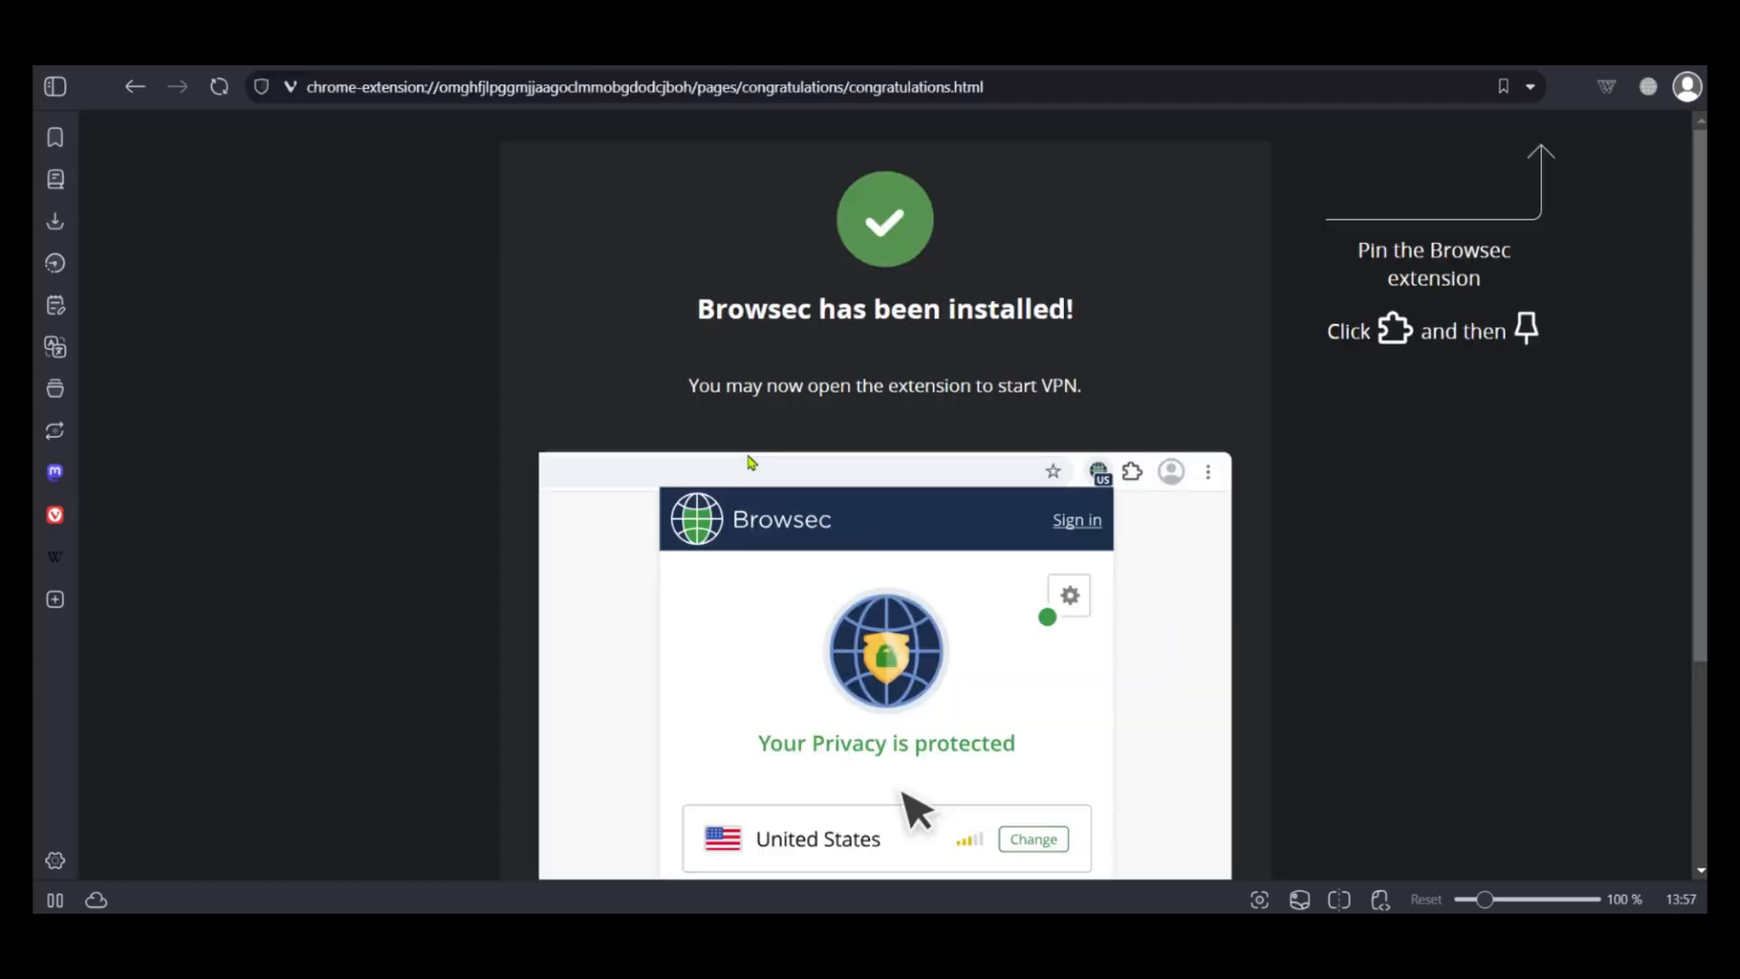
pyautogui.click(1132, 471)
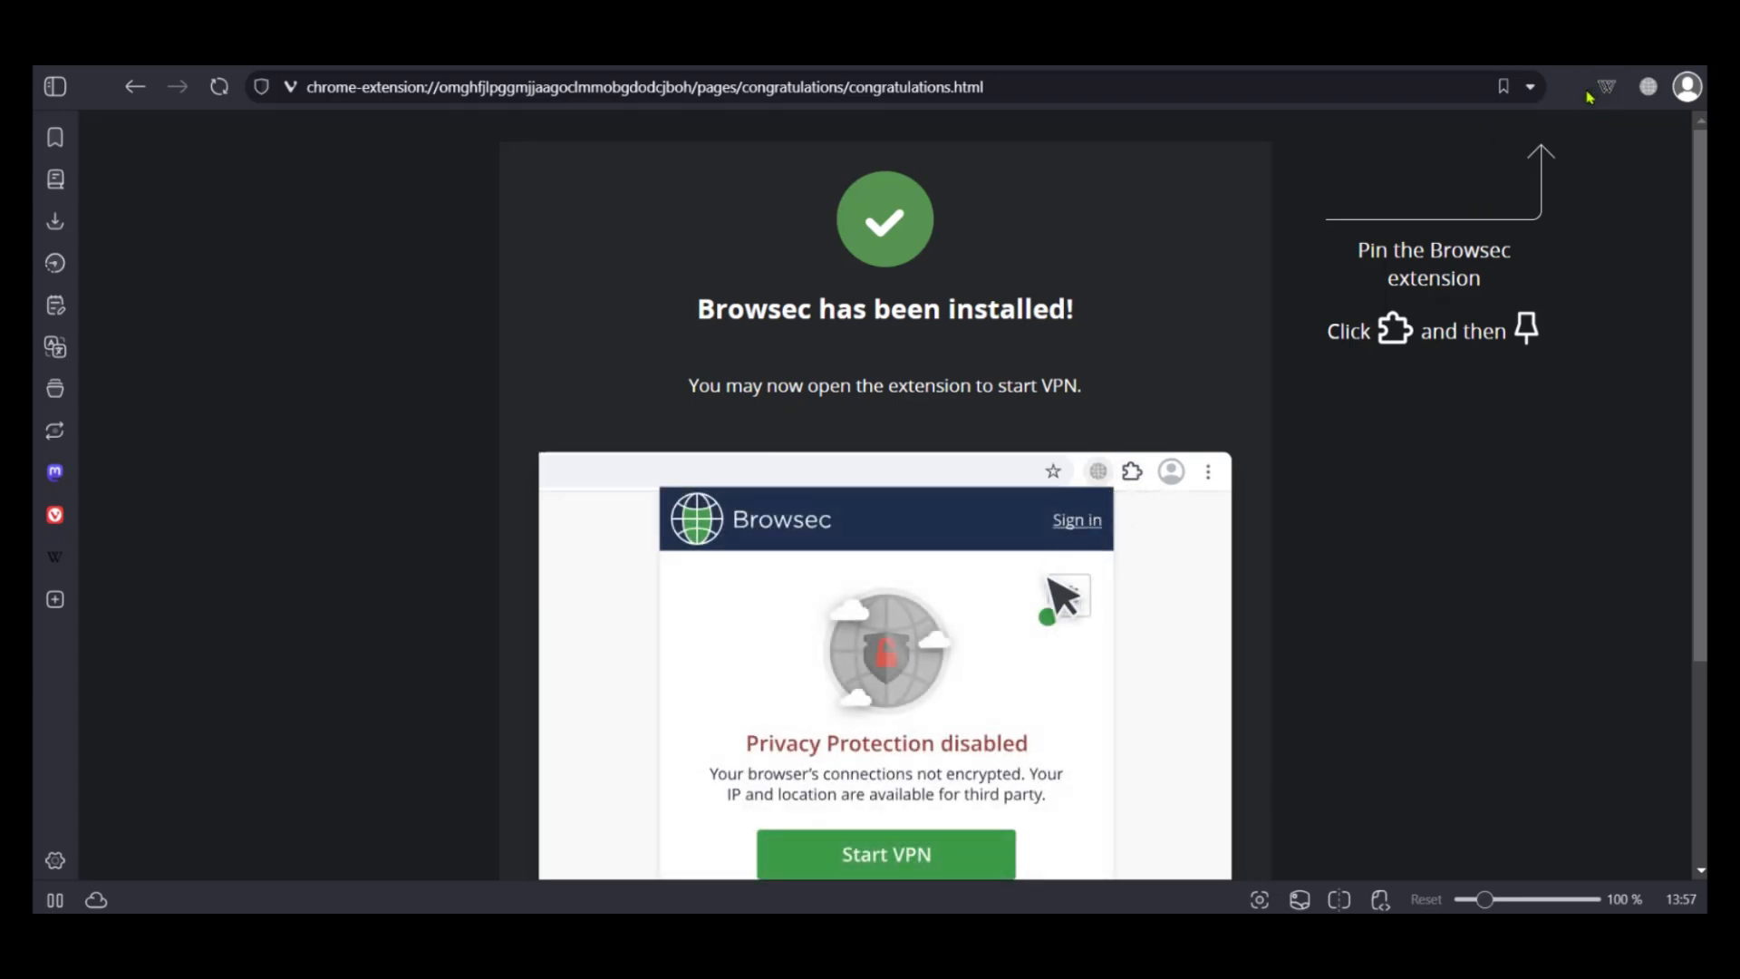
pyautogui.click(885, 854)
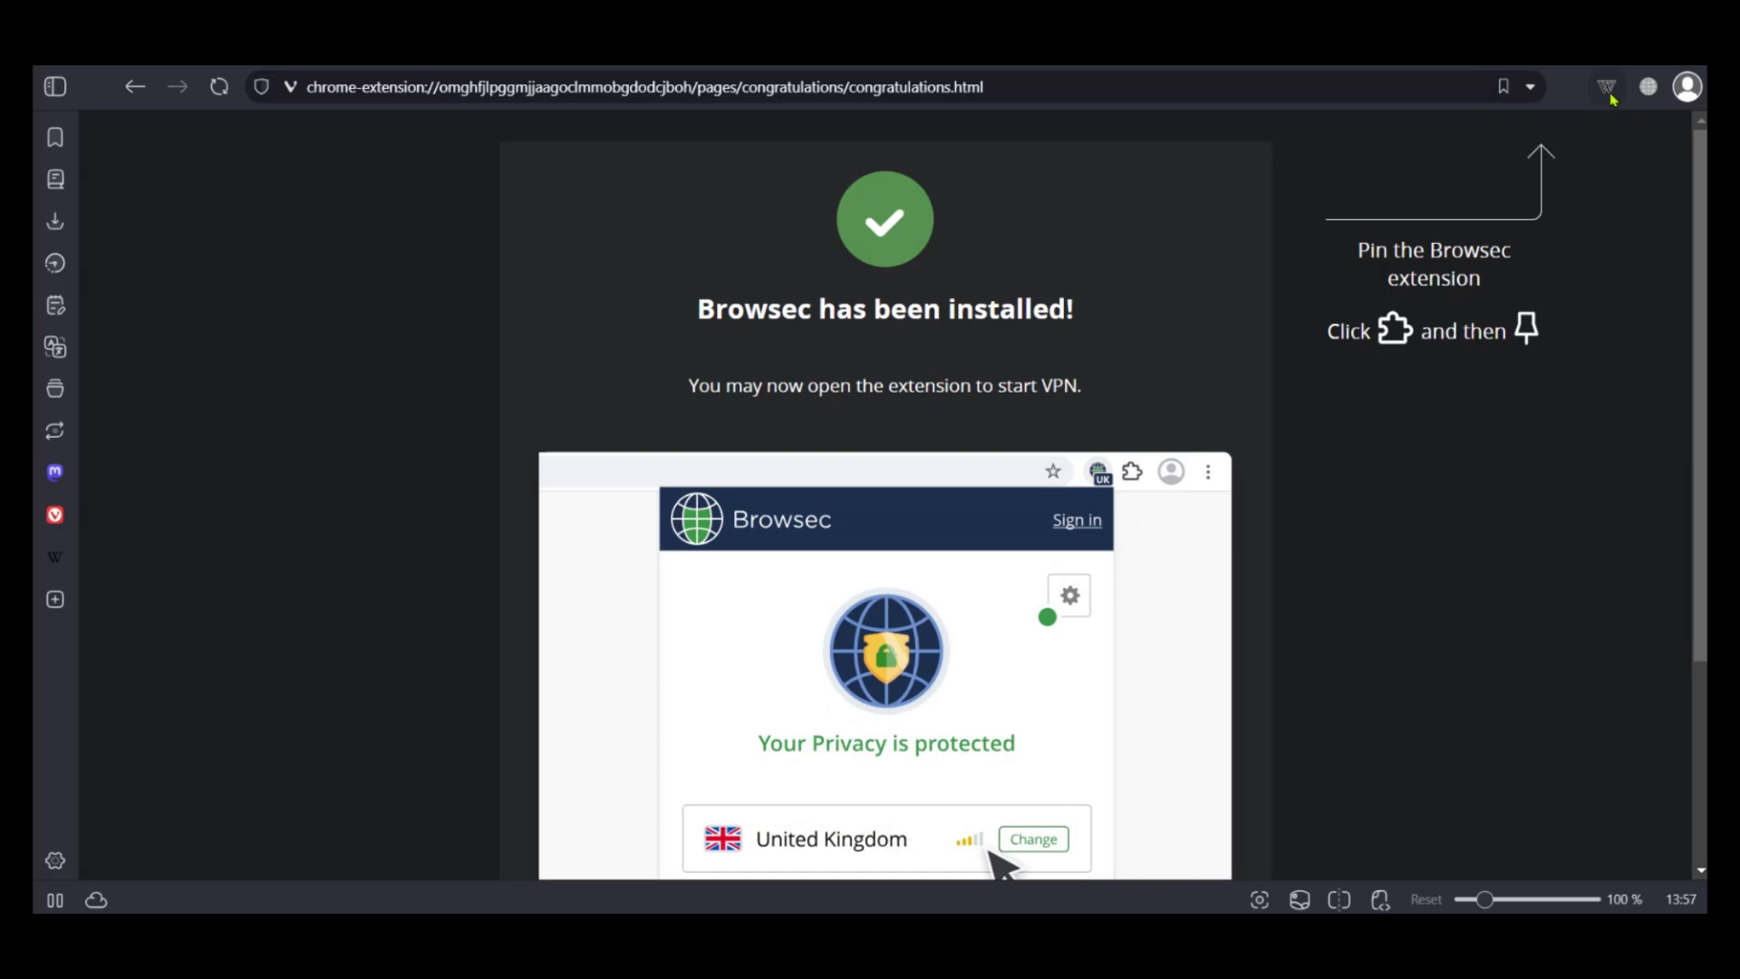
# Accept Browsec's terms of service in its toolbar popup, then close the popup and tip overlay
pyautogui.click(1032, 837)
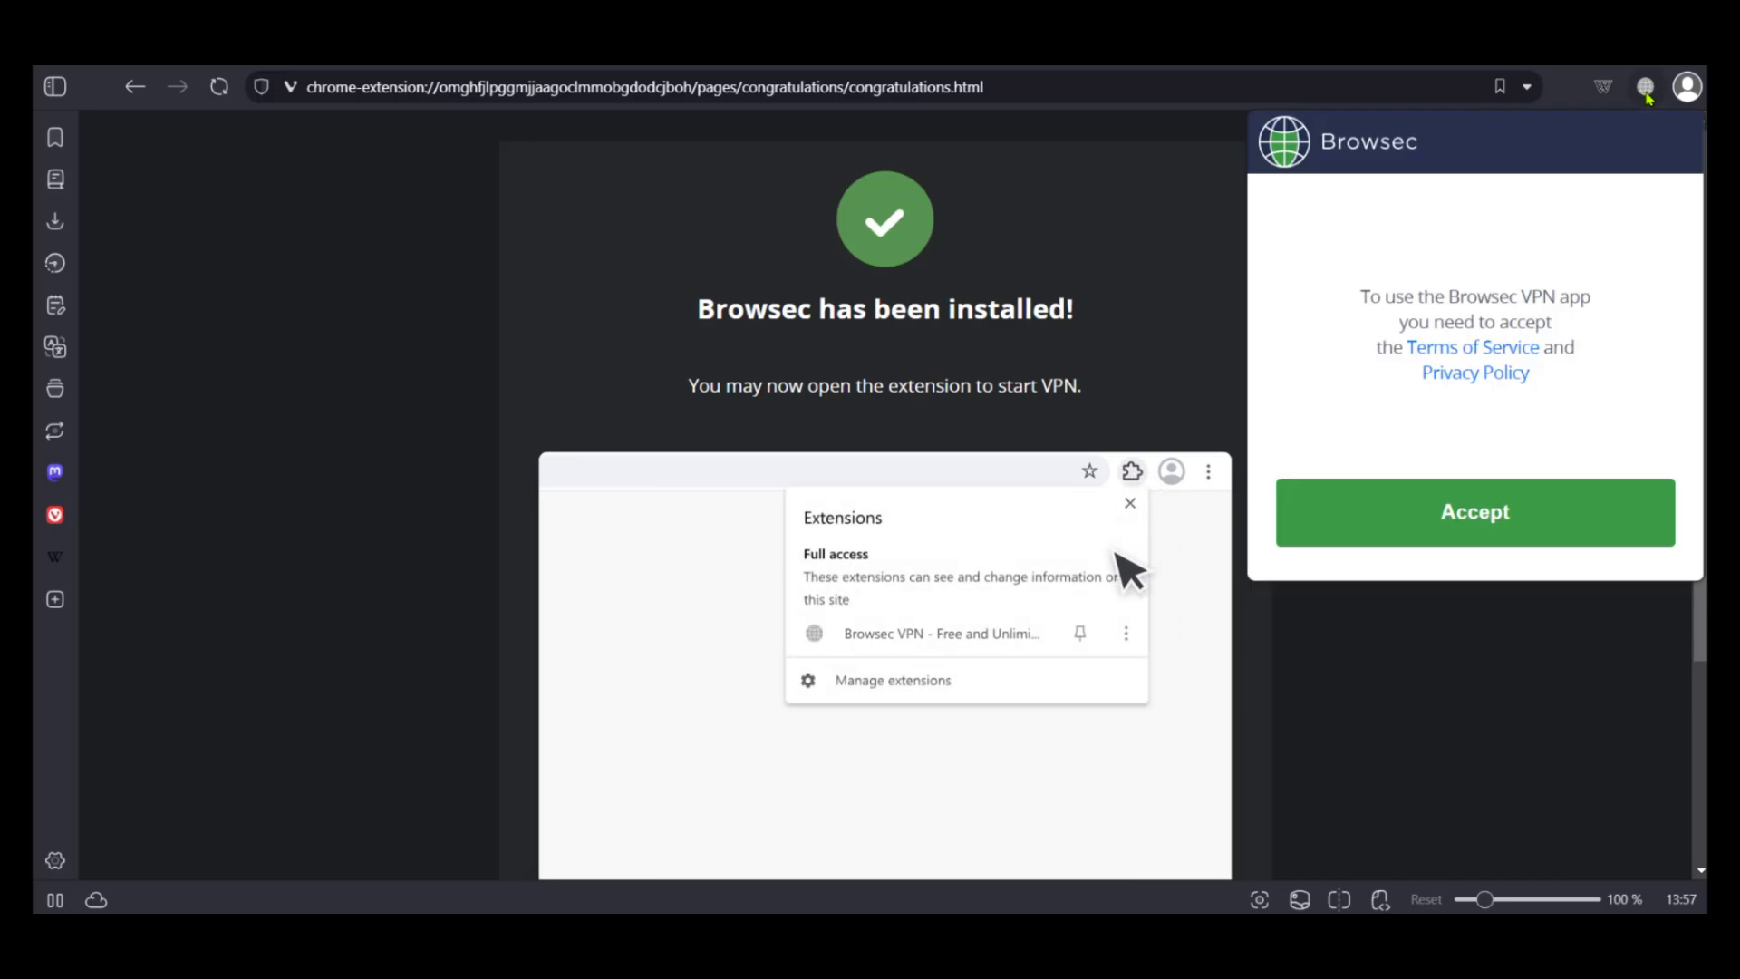
pyautogui.click(1474, 511)
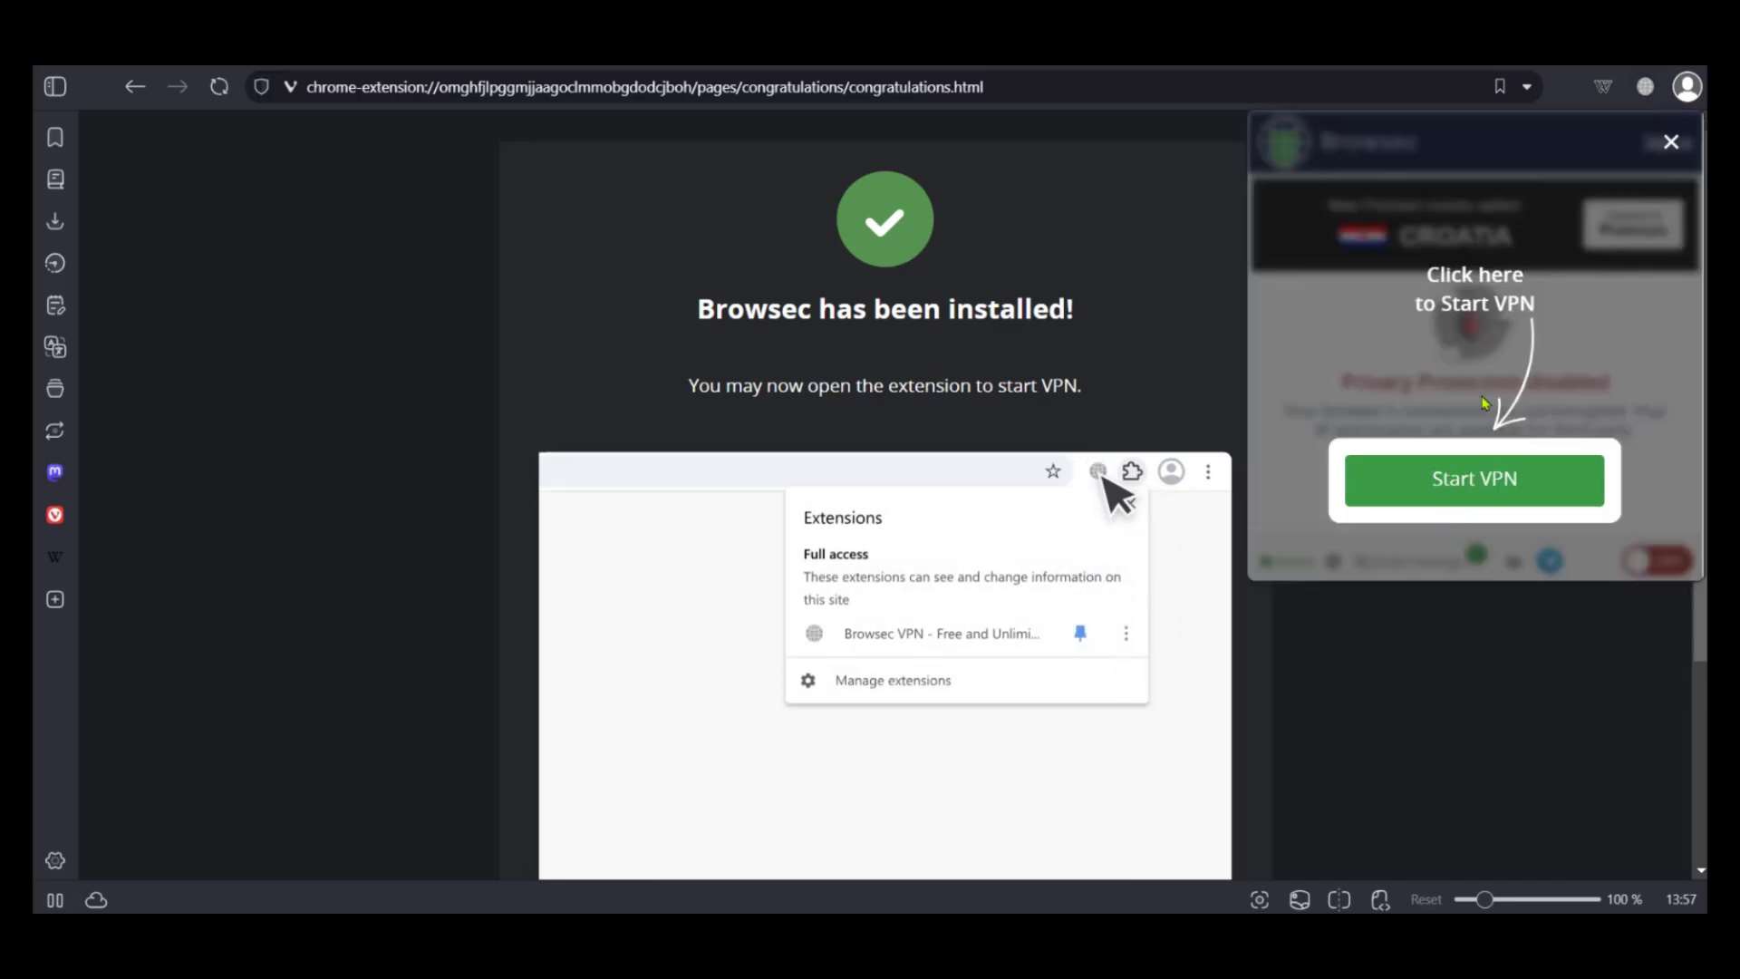
pyautogui.click(1098, 472)
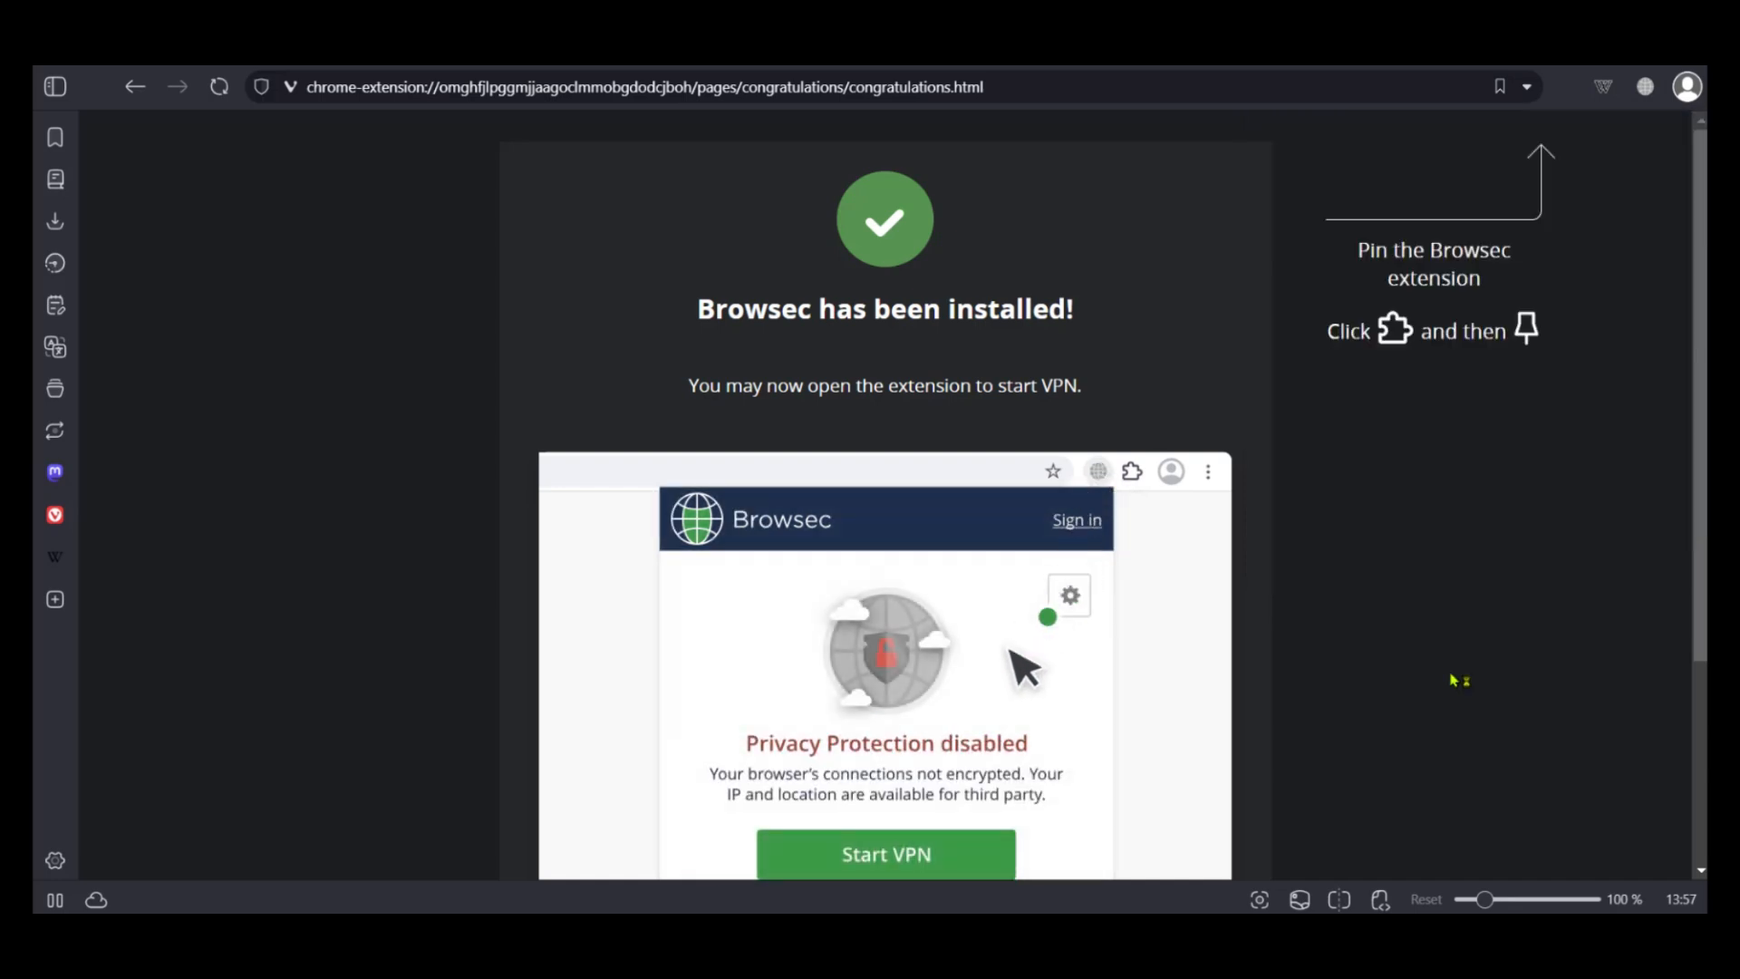
pyautogui.click(884, 854)
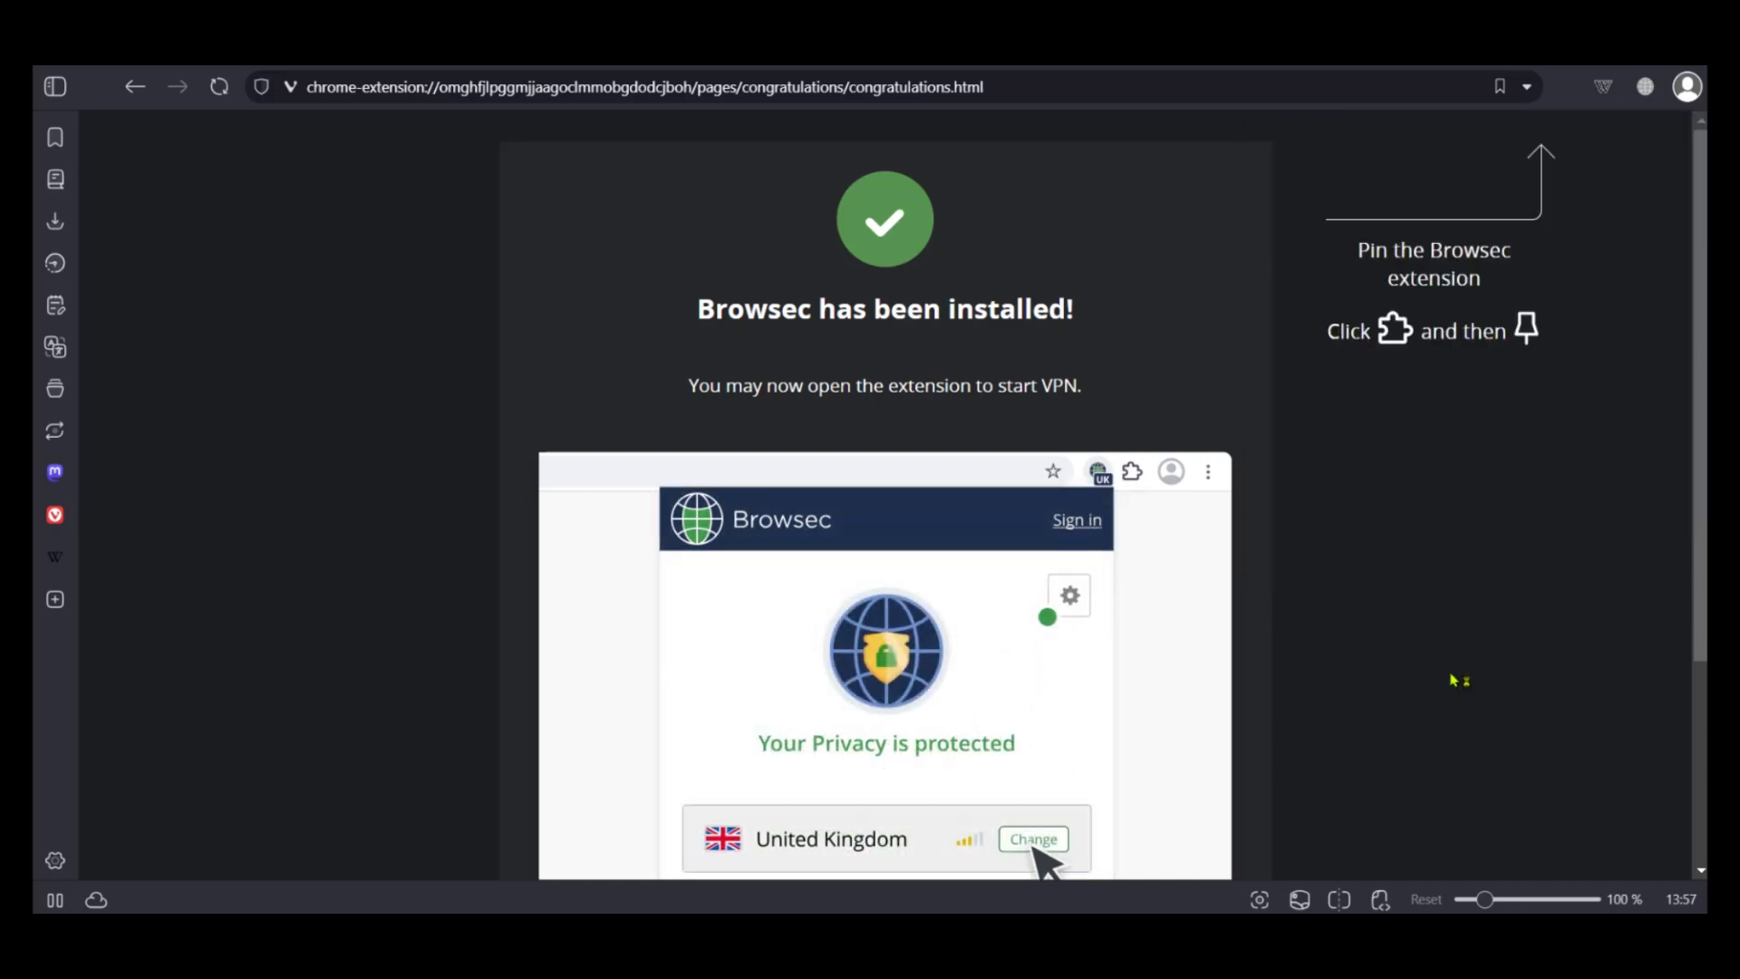